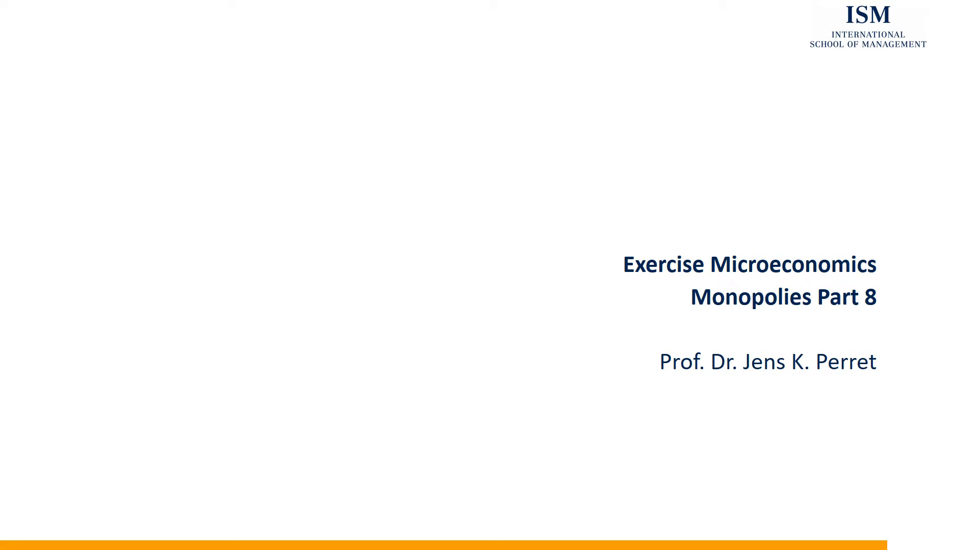
# Step: Advance from the title slide to the exercise slide with cost and demand functions
pyautogui.press('Right')
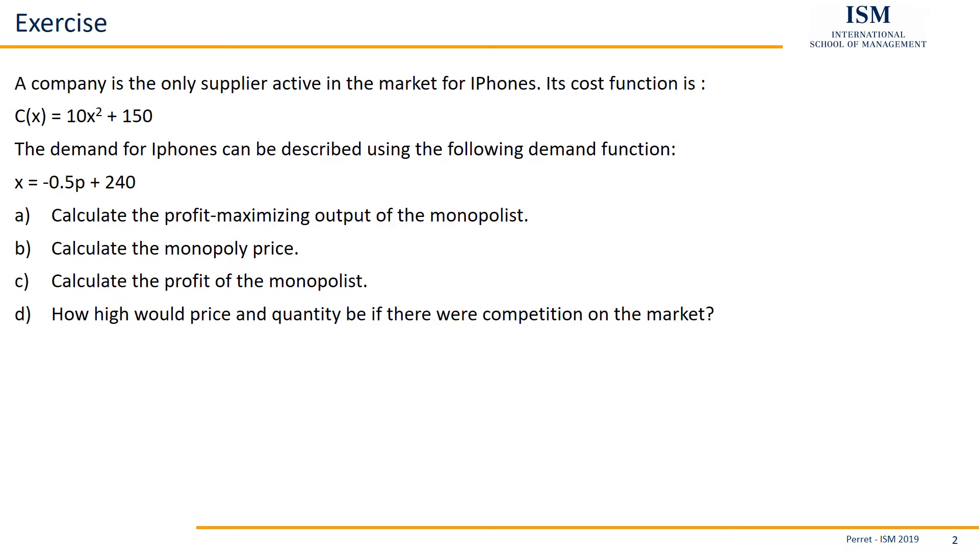
# Step: Show the derivation of MC(x) = 20x, p = -2x + 480 and MR(x) = 480 – 4x
pyautogui.press('Right')
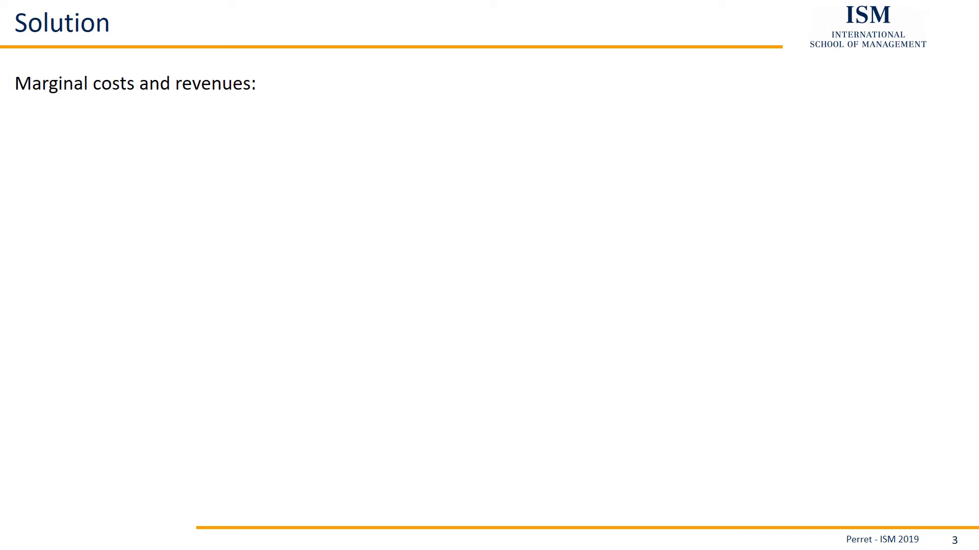
pyautogui.press('right')
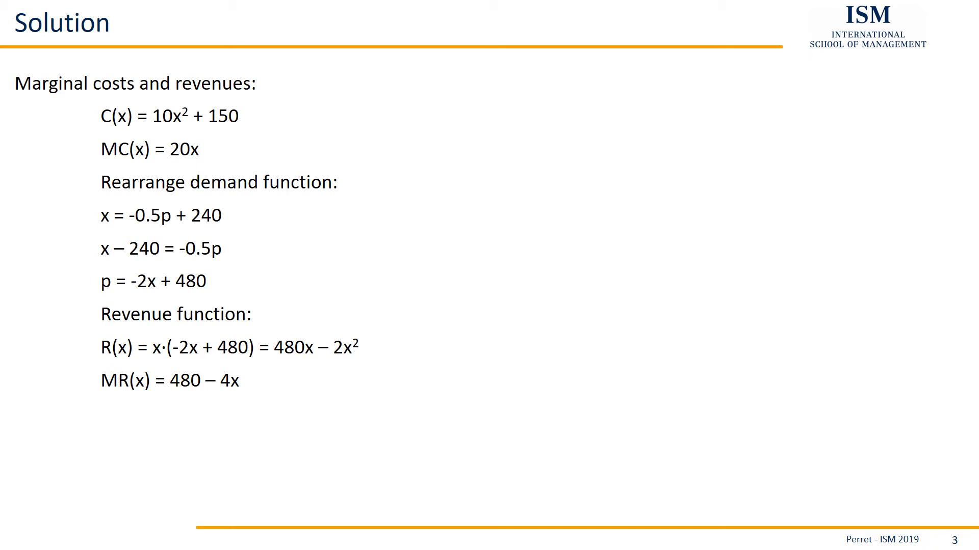
# Step: Reveal MR(x) = MC(x) solved to x = 20 and the part b) monopoly price heading
pyautogui.press('right')
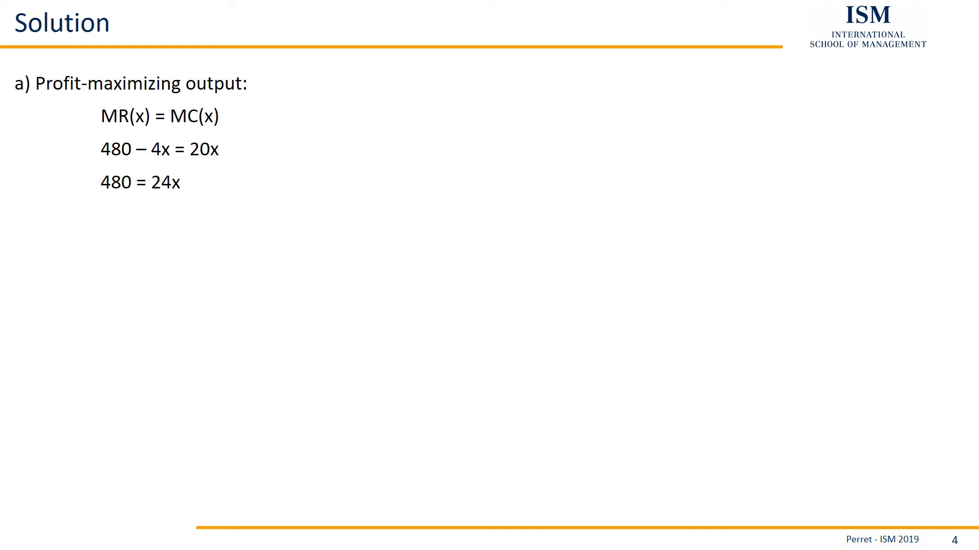
pyautogui.press('right')
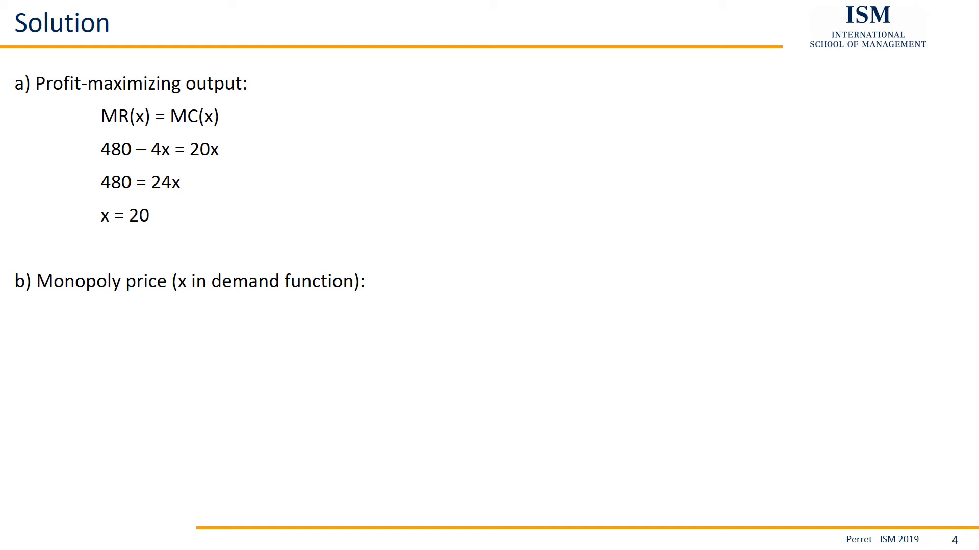
# Step: Reveal the monopoly price p = 480 – 2·20 = 440, then move to the empty slide 5
pyautogui.press('right')
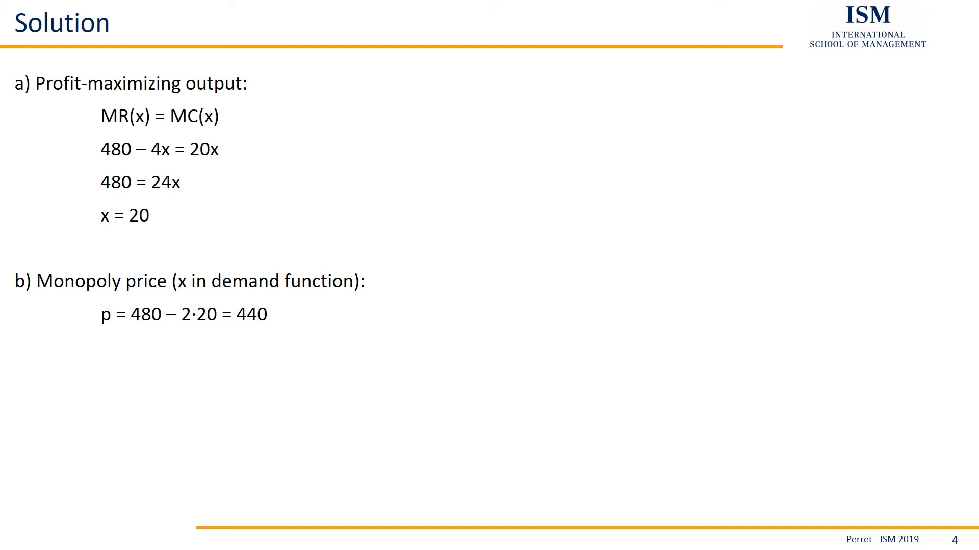
pyautogui.press('Right')
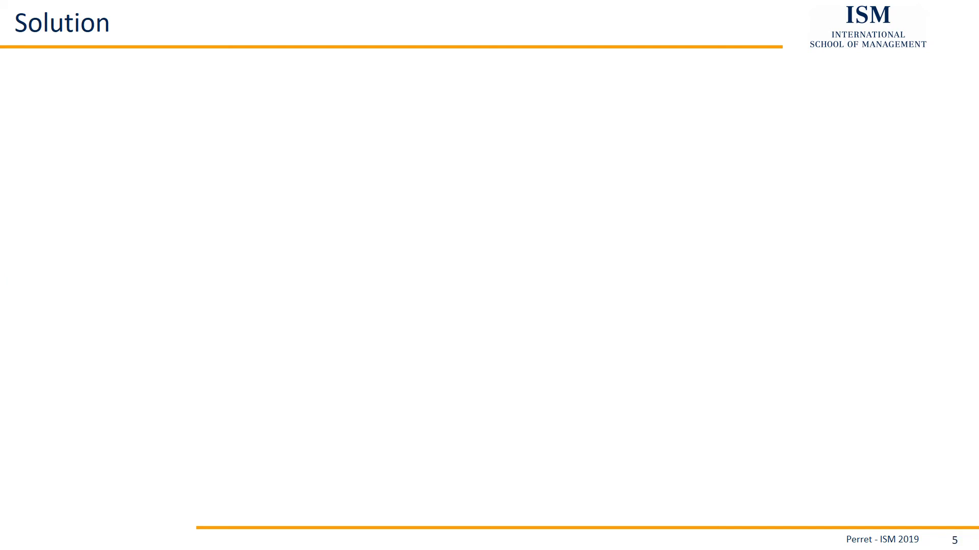